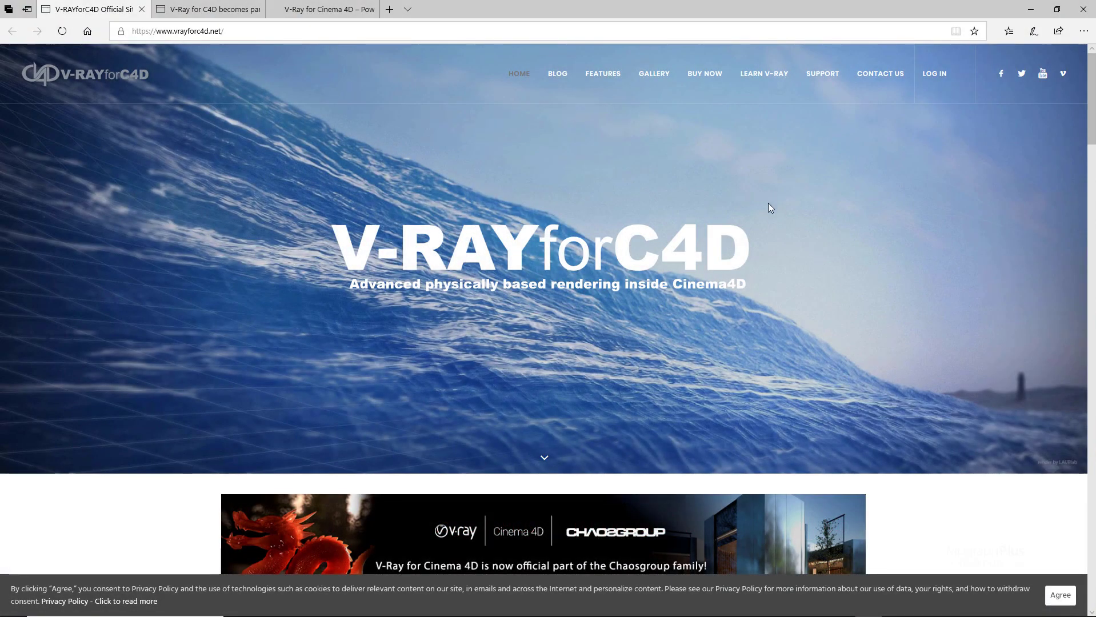
# Read the forum thread announcing V-Ray for C4D joining Chaosgroup, including its replies
pyautogui.scroll(-3)
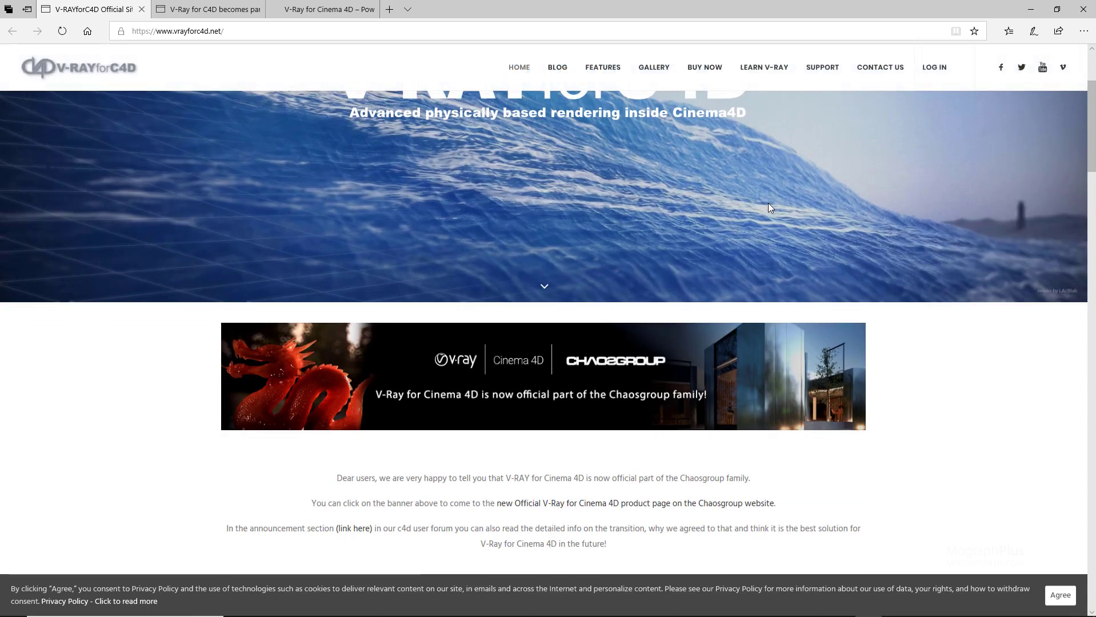
pyautogui.scroll(-3)
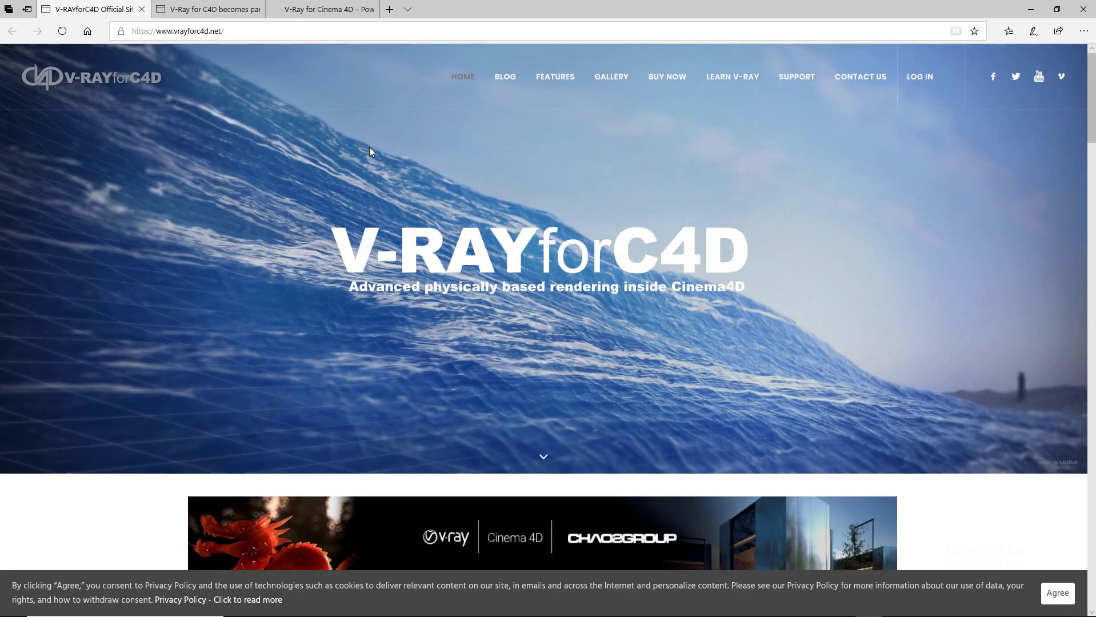
pyautogui.click(205, 9)
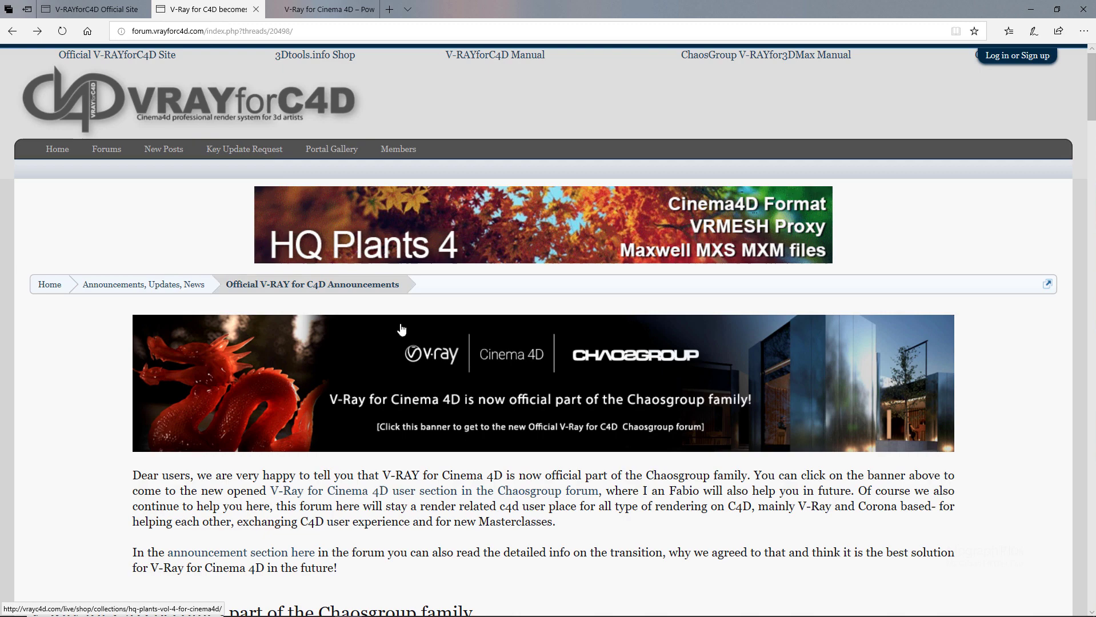
pyautogui.scroll(-3)
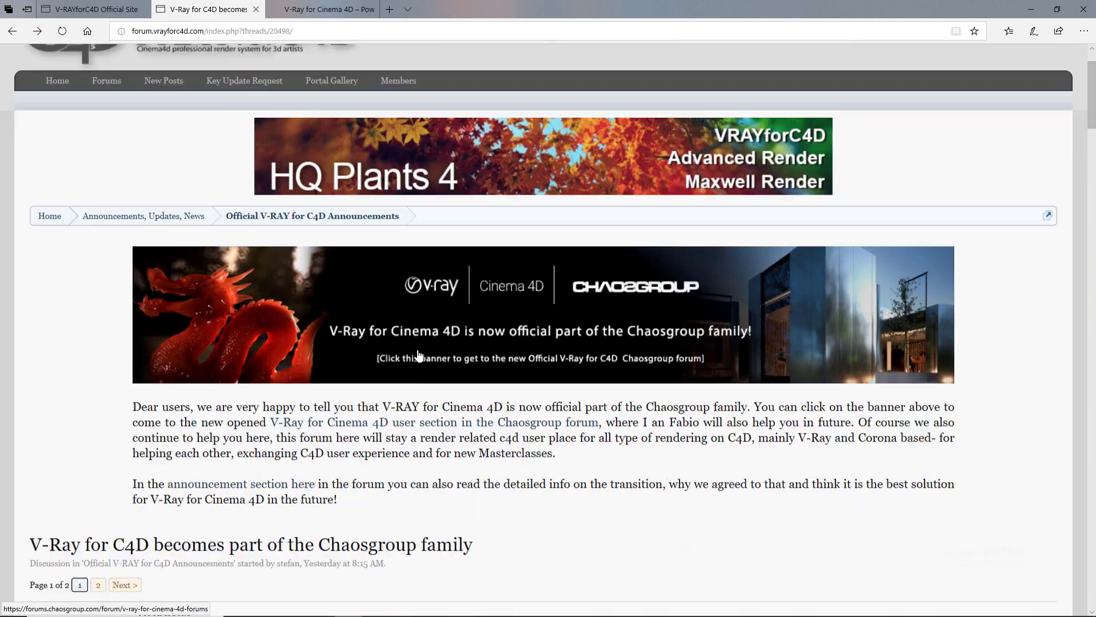
pyautogui.scroll(-3)
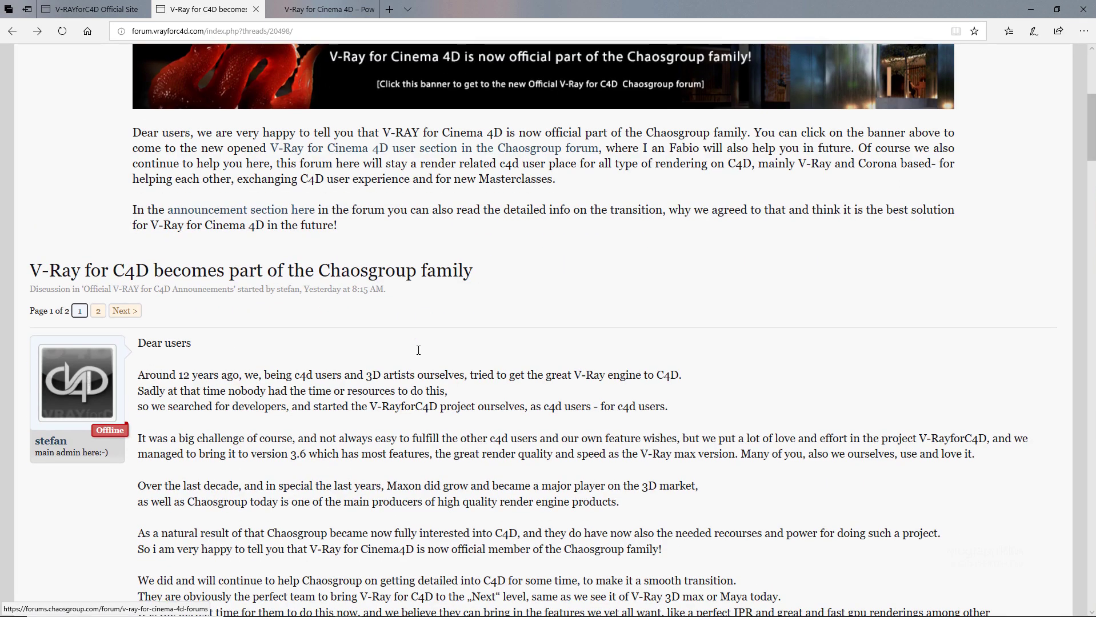
pyautogui.scroll(-3)
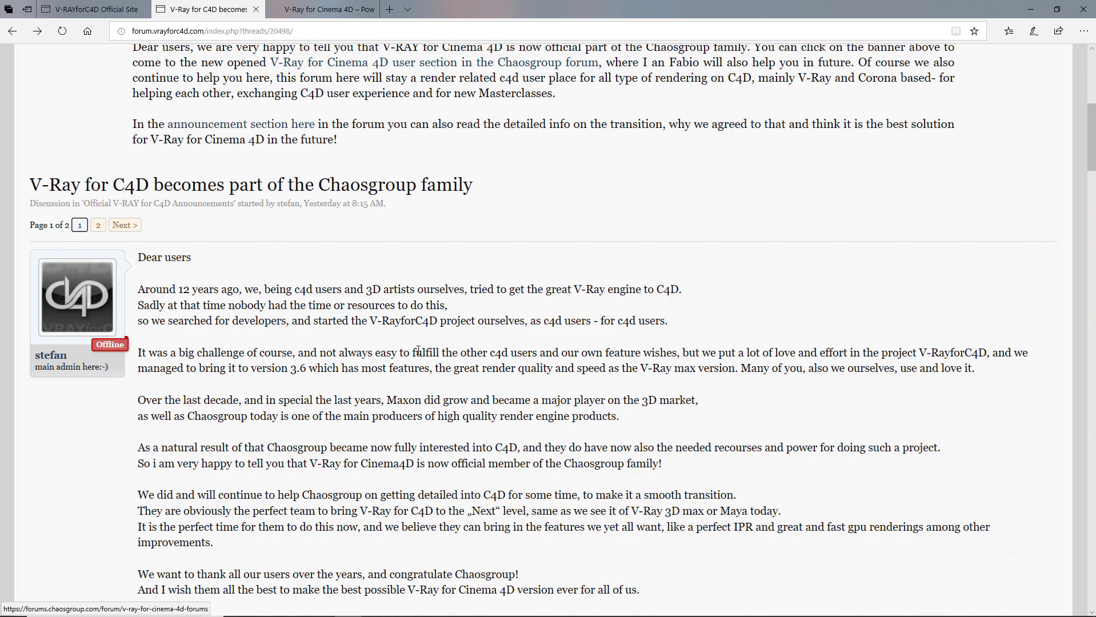
pyautogui.scroll(-3)
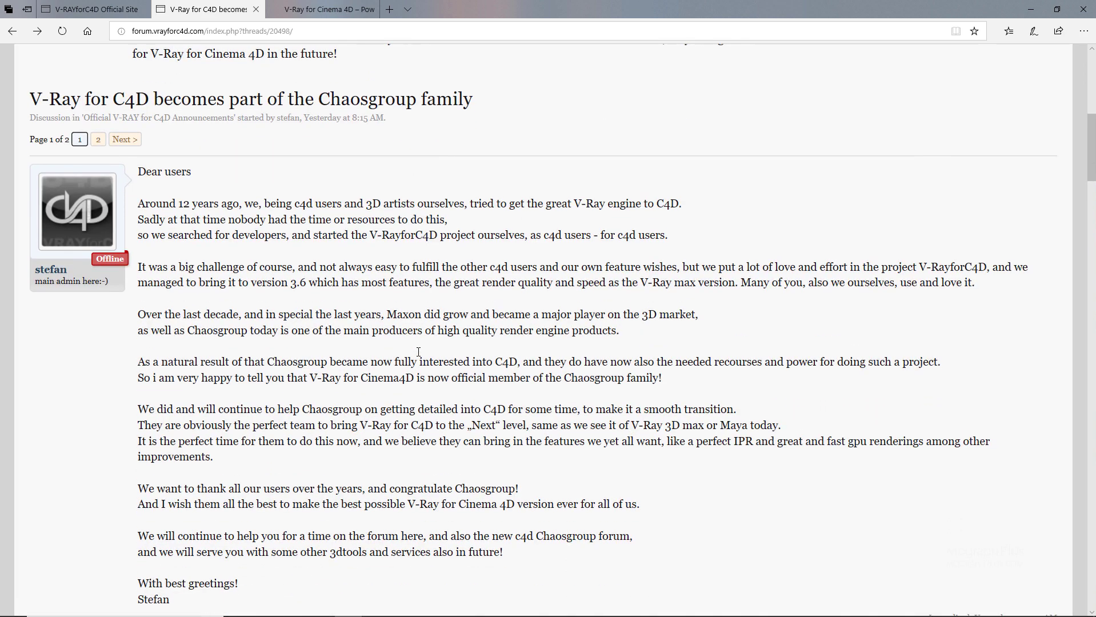
pyautogui.scroll(-3)
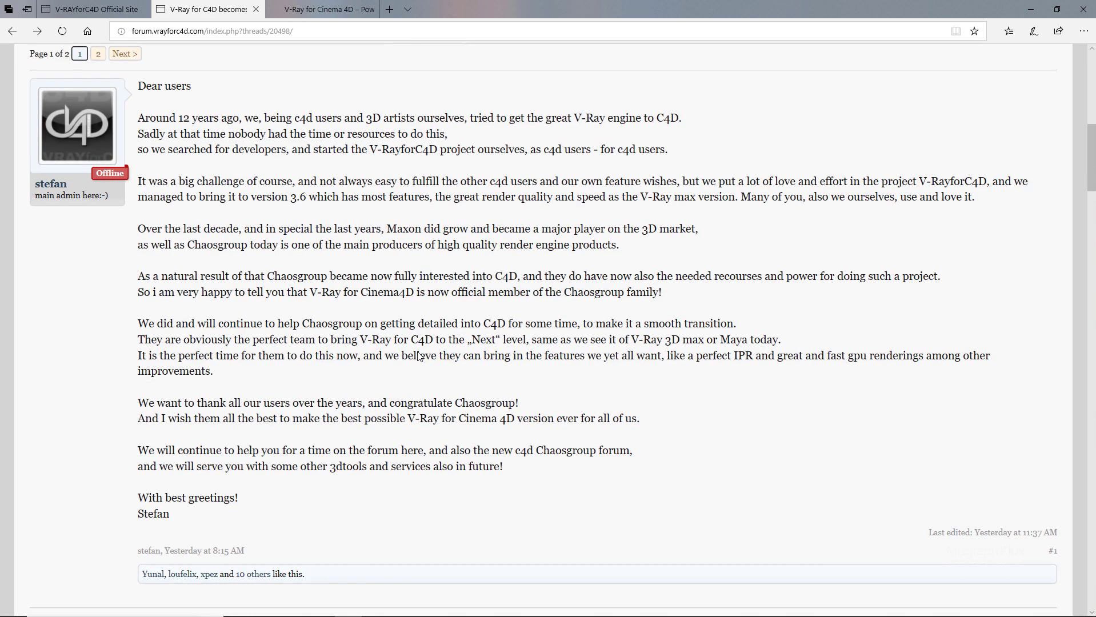
pyautogui.scroll(-3)
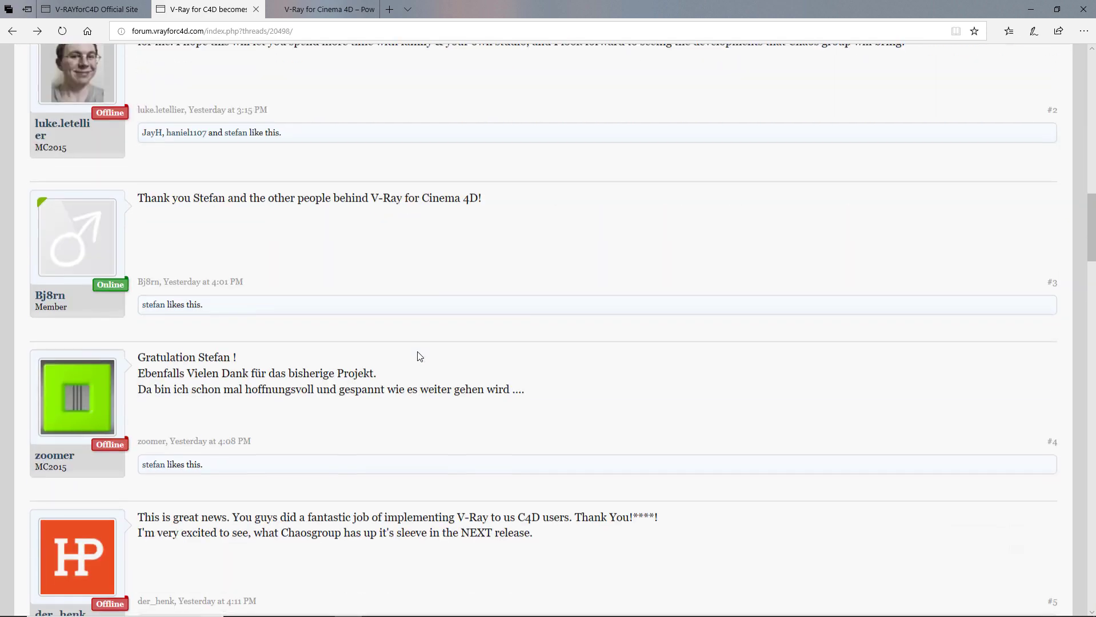
pyautogui.scroll(-3)
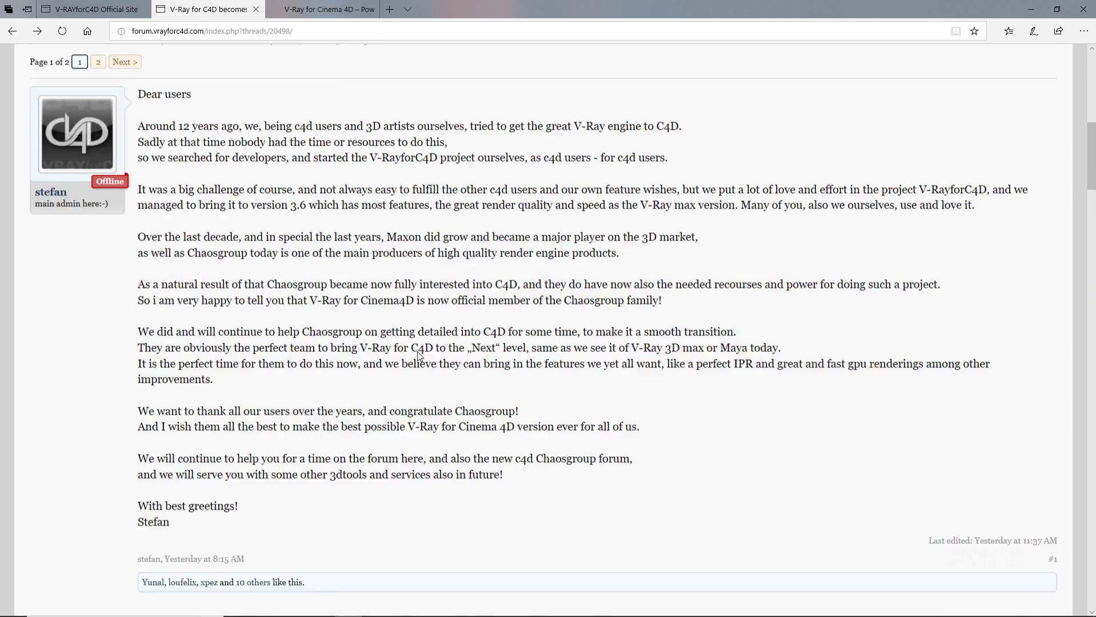
pyautogui.scroll(3)
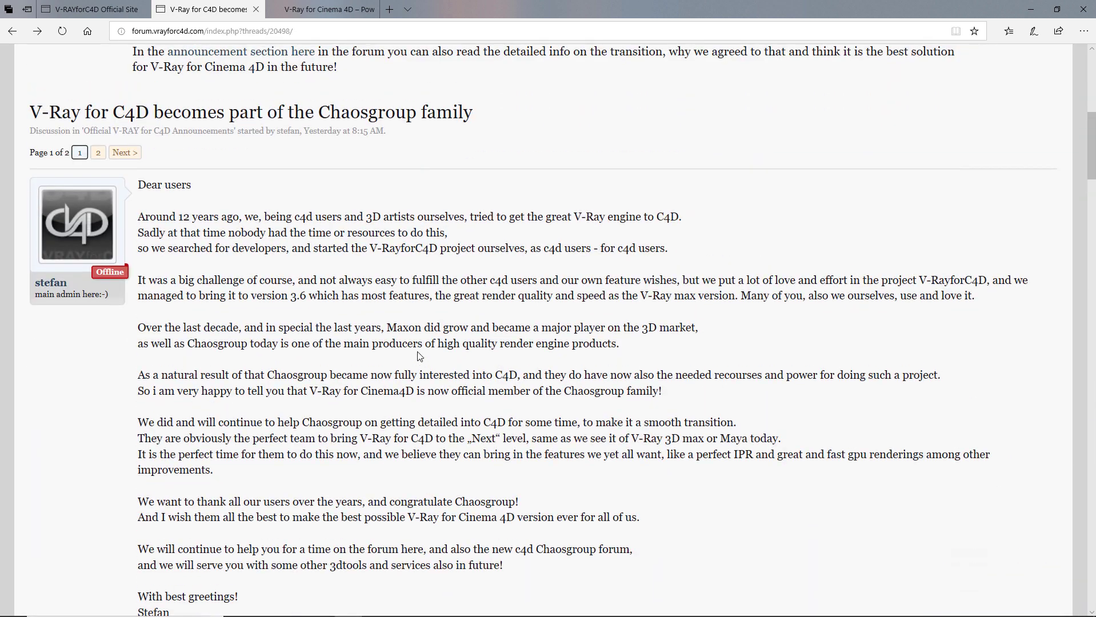
pyautogui.moveTo(409, 313)
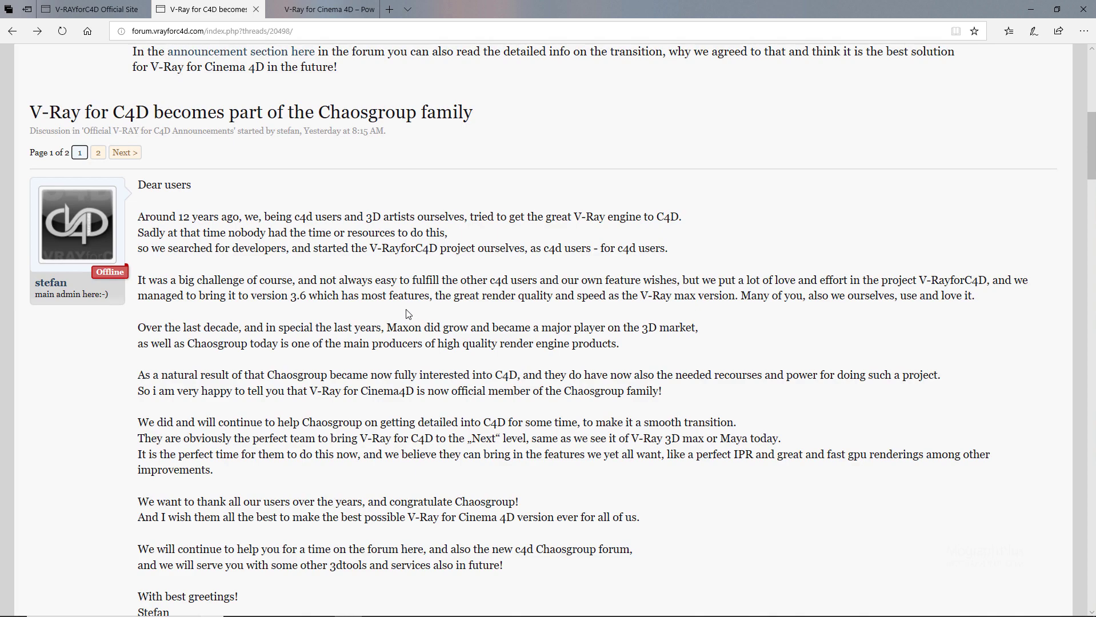
# Switch to the Chaos Group V-Ray for Cinema 4D product page
pyautogui.click(339, 8)
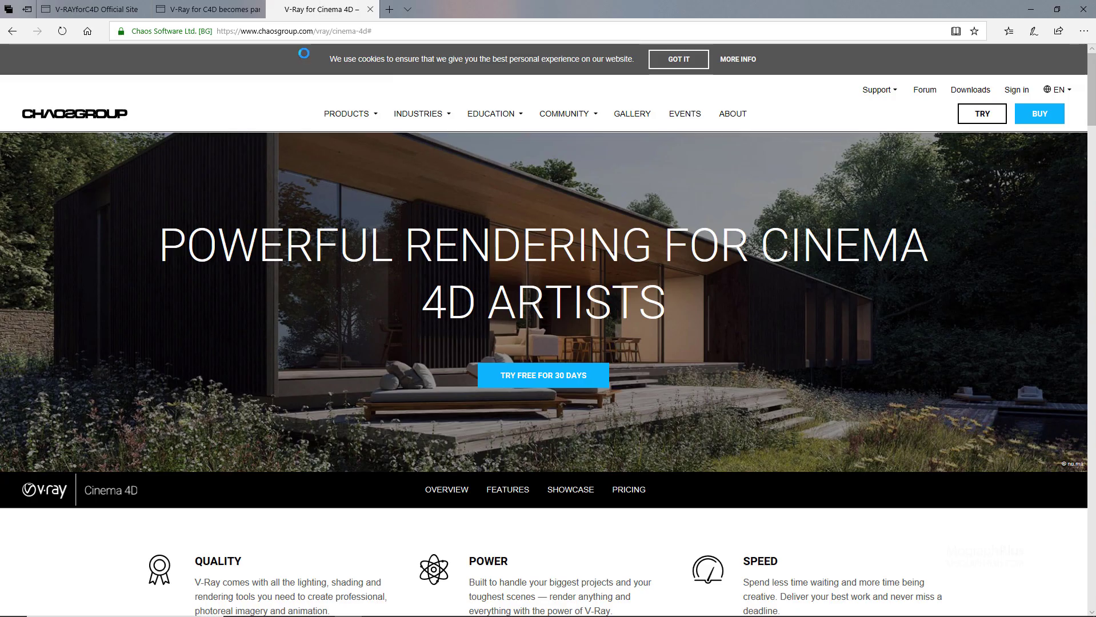
# Read down the V-Ray for Cinema 4D page through Key Features into the Showcase render gallery
pyautogui.click(346, 113)
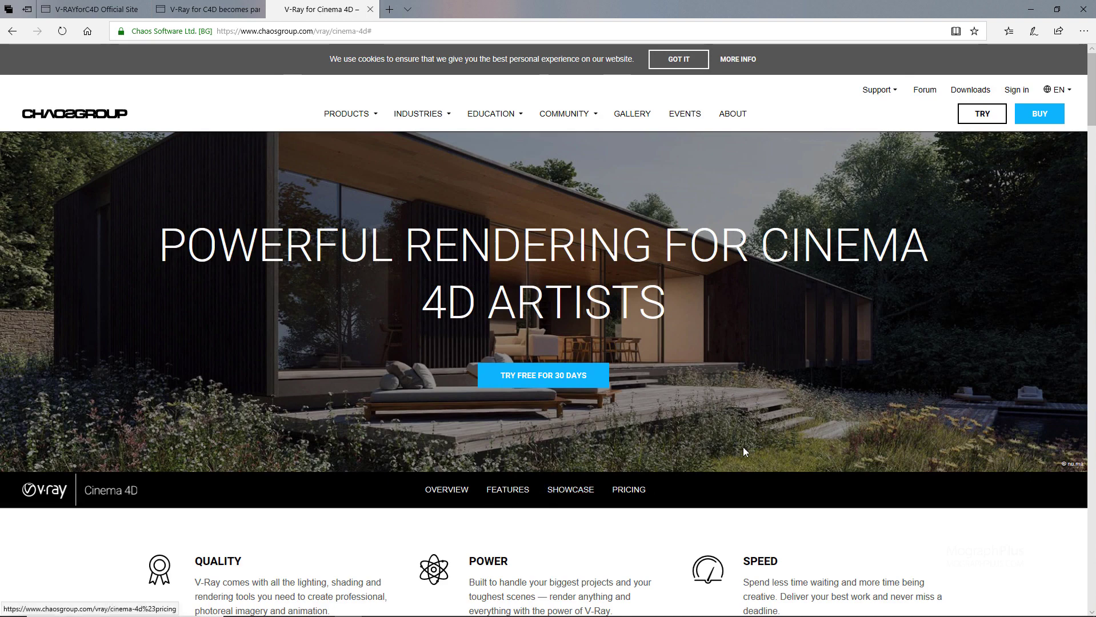
pyautogui.moveTo(613, 421)
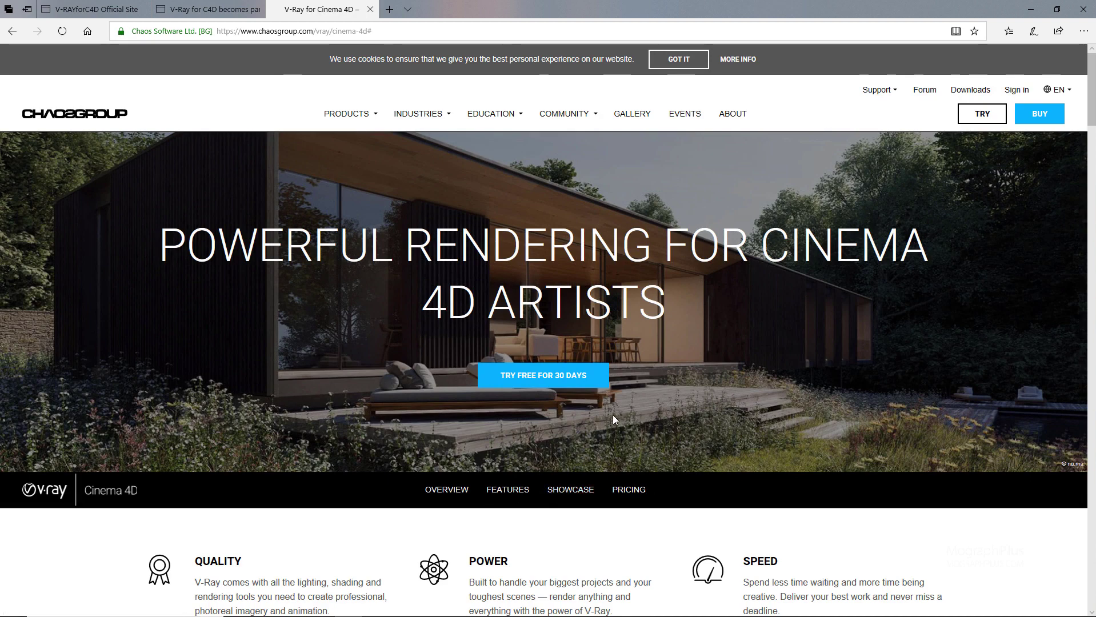
pyautogui.scroll(-3)
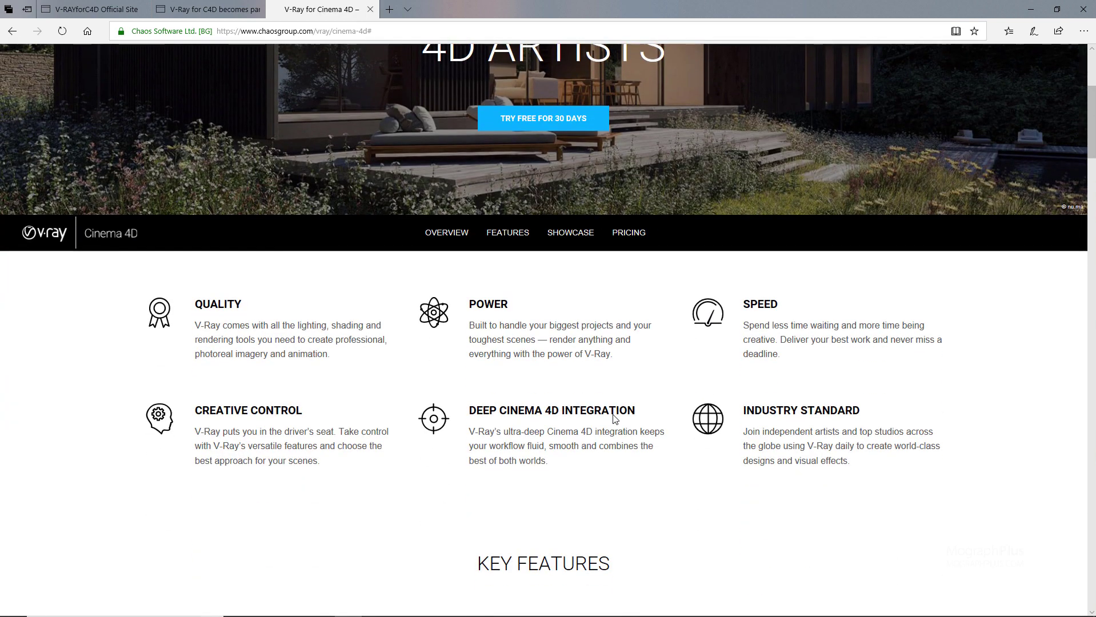
pyautogui.scroll(-3)
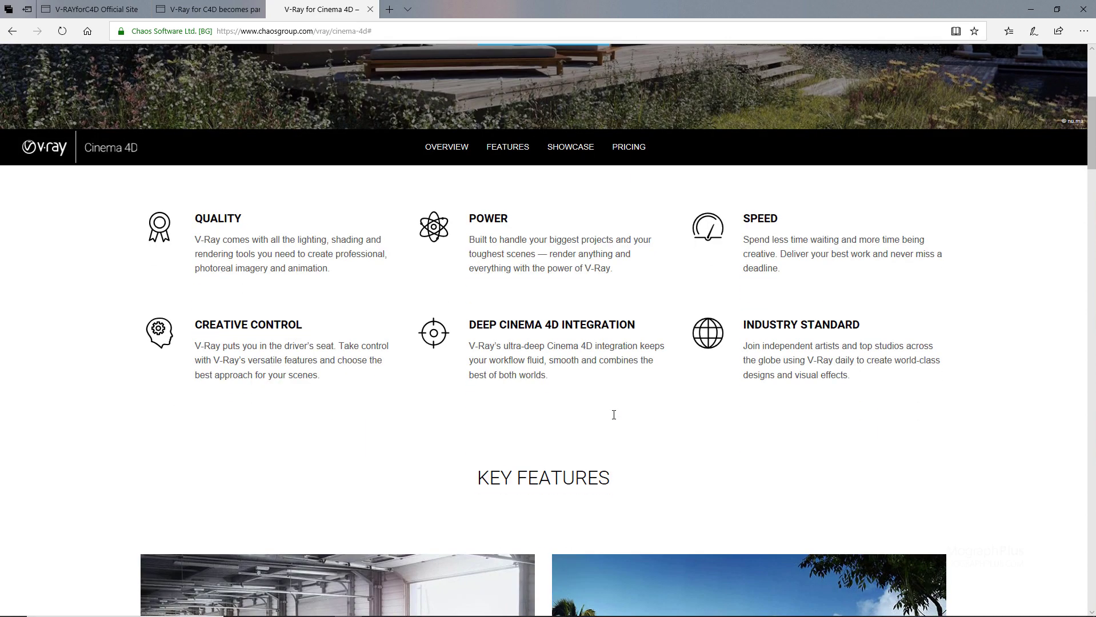
pyautogui.moveTo(613, 418)
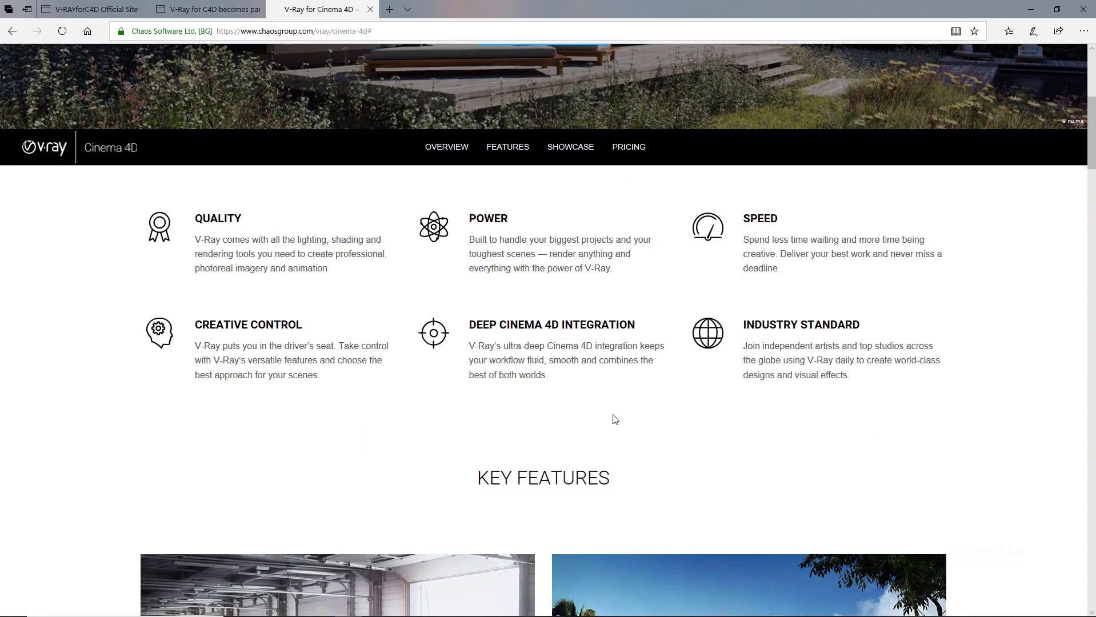
pyautogui.scroll(-3)
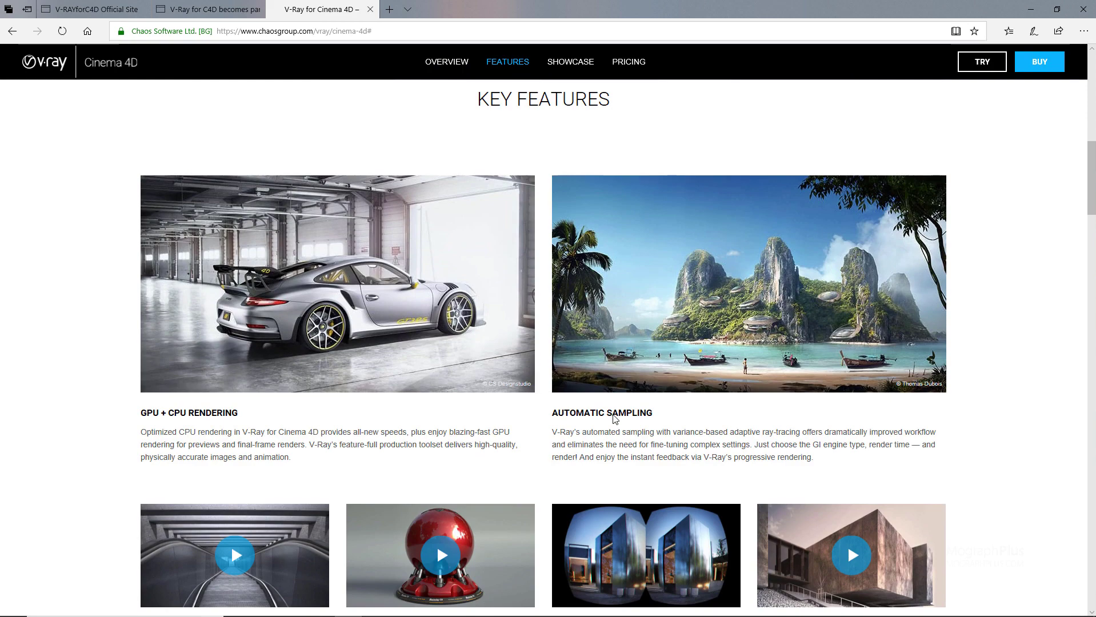
pyautogui.scroll(-3)
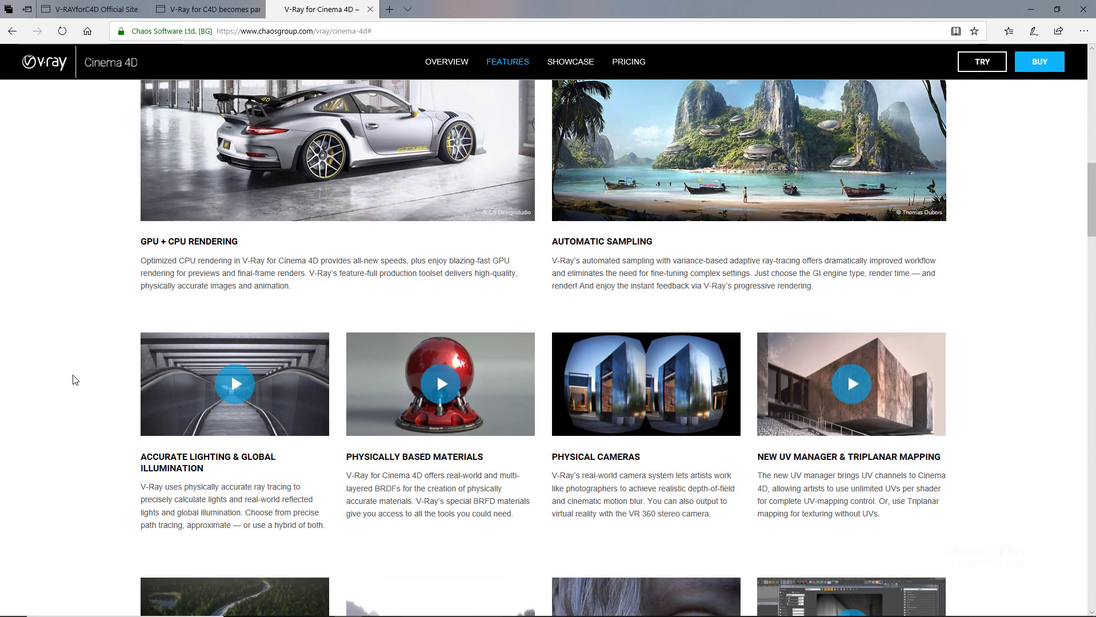
pyautogui.scroll(-3)
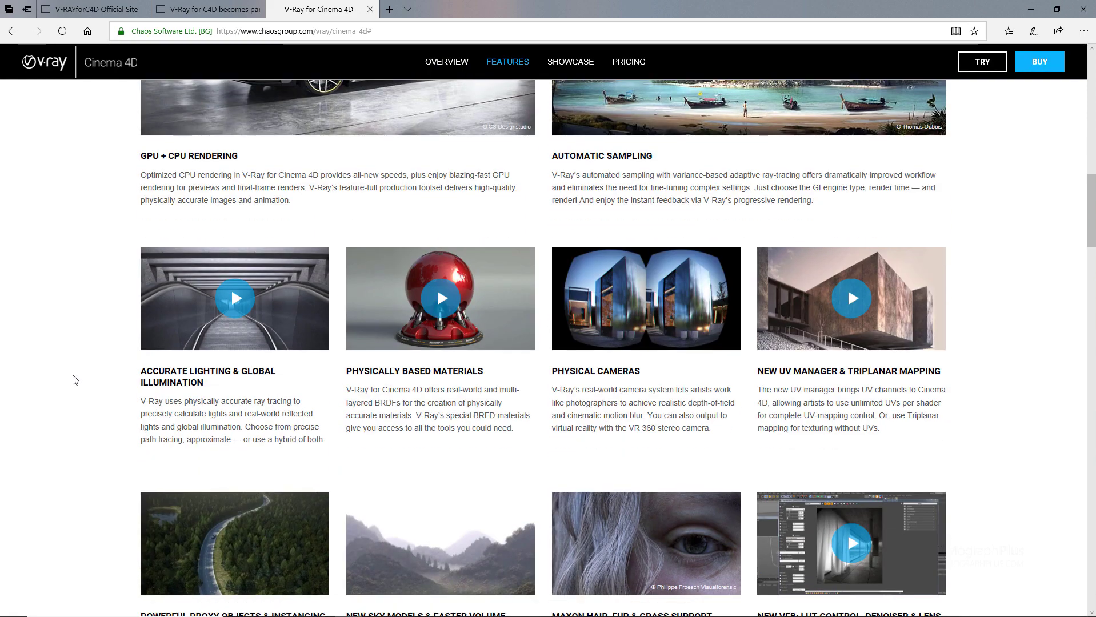
pyautogui.scroll(-3)
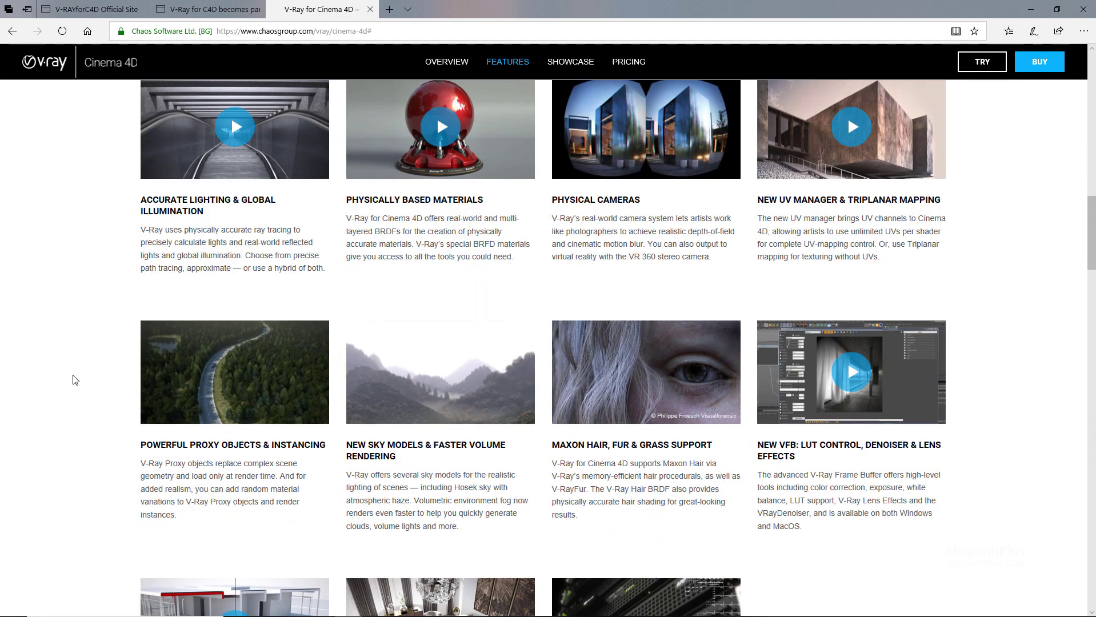
pyautogui.scroll(-3)
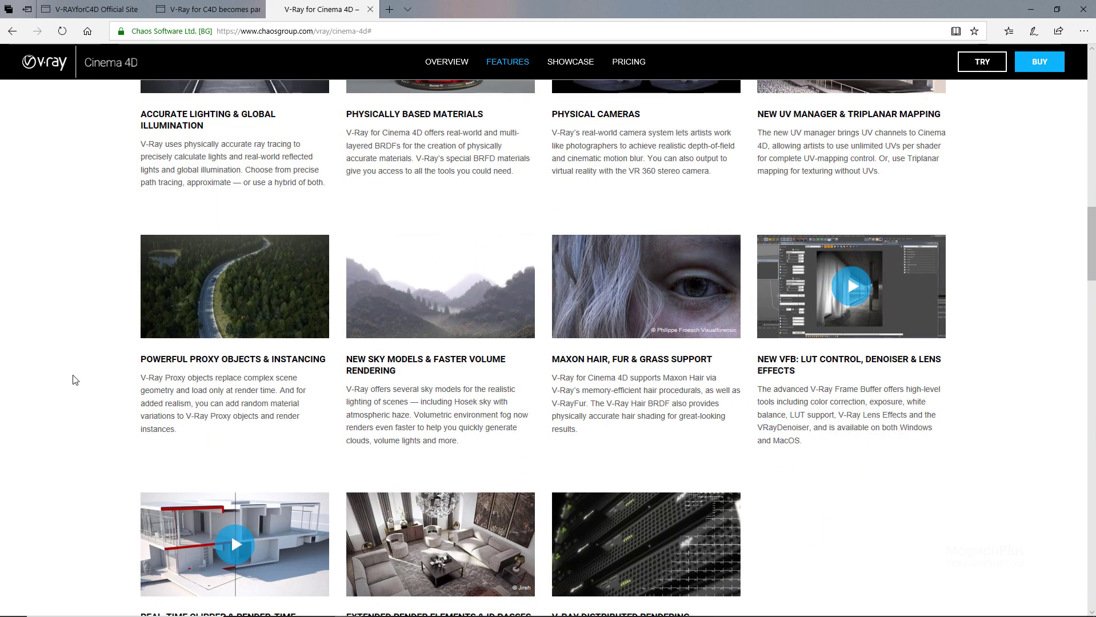
pyautogui.scroll(-3)
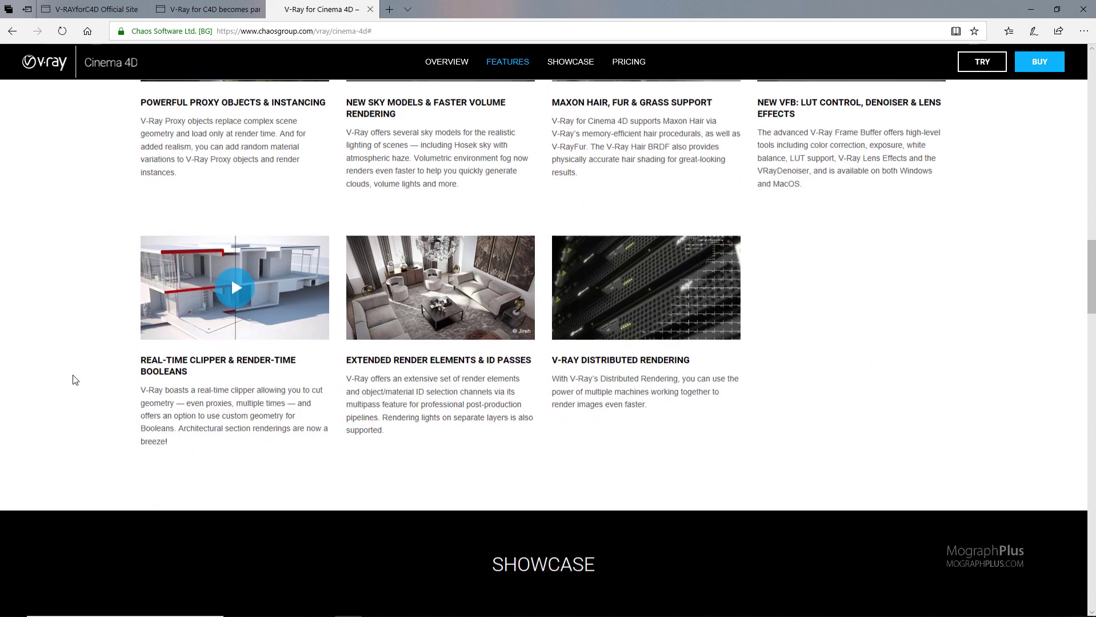
pyautogui.scroll(-3)
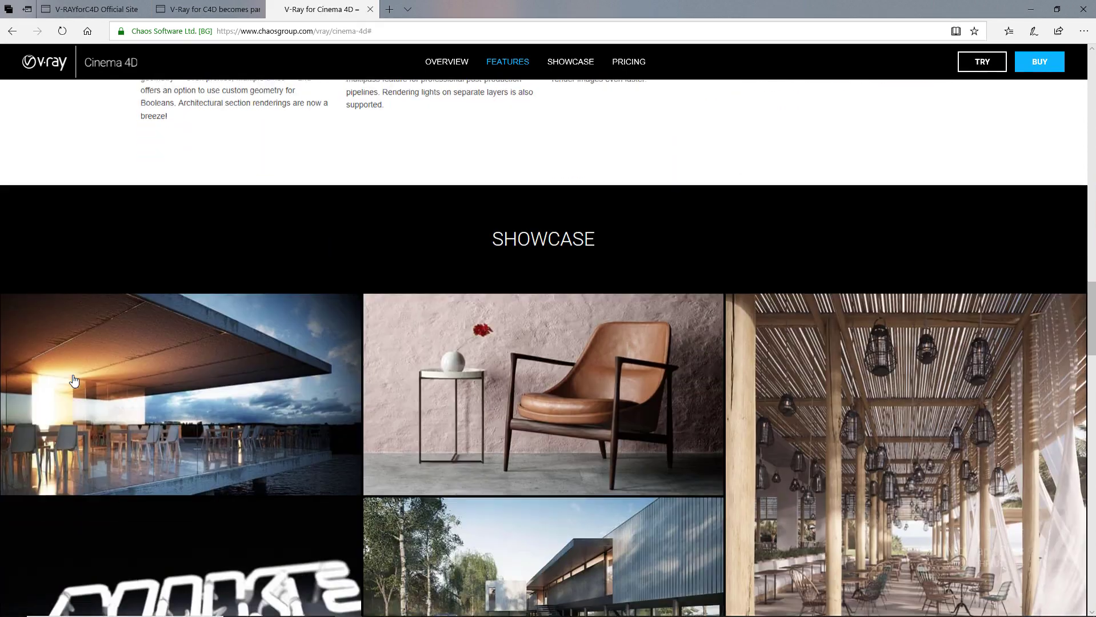
pyautogui.scroll(-3)
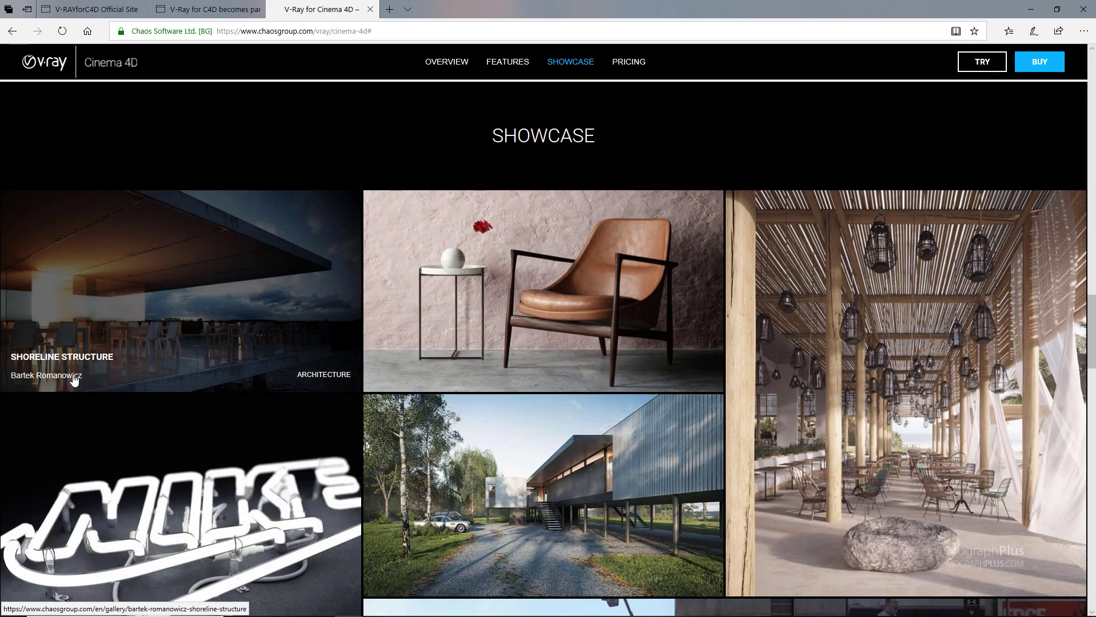
pyautogui.scroll(-3)
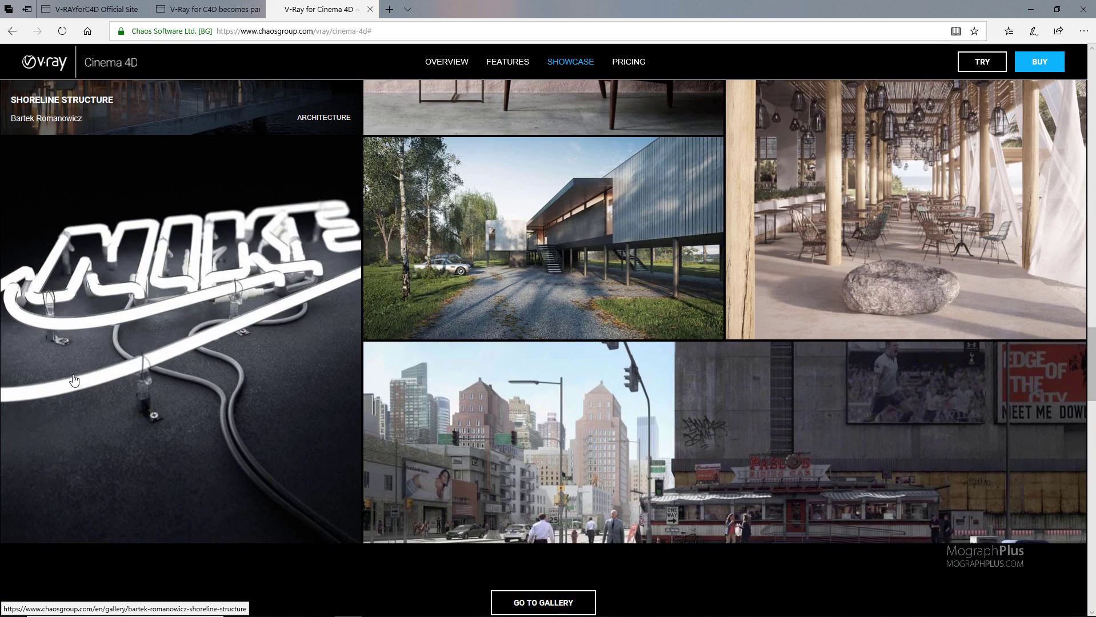
# View the V-Ray for Cinema 4D pricing plans: $80 monthly and $470 annual rental
pyautogui.click(628, 60)
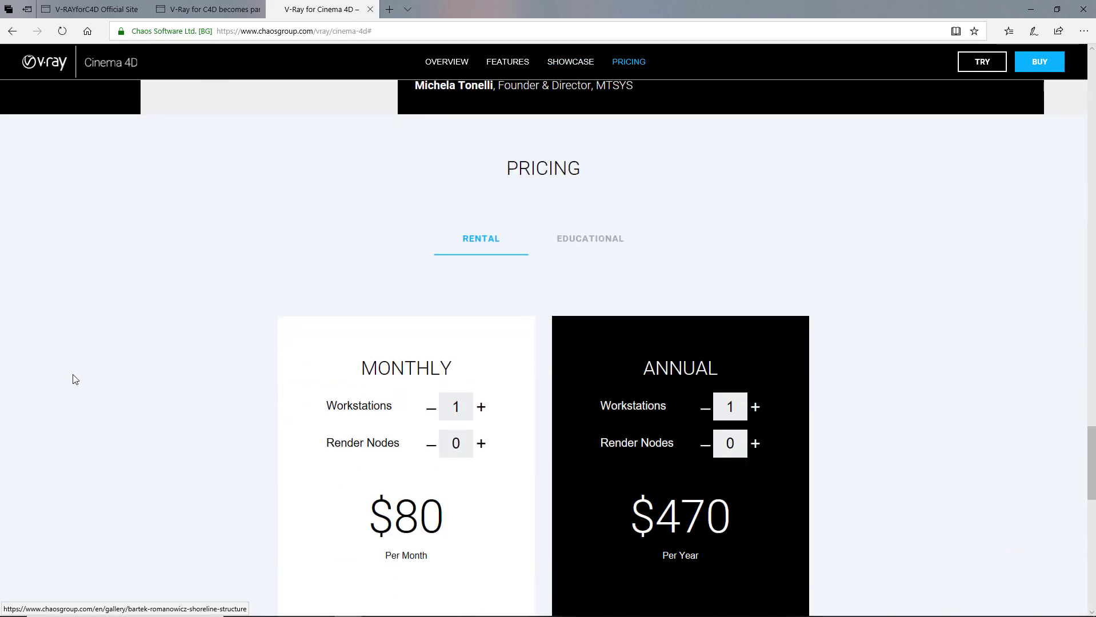
pyautogui.scroll(-3)
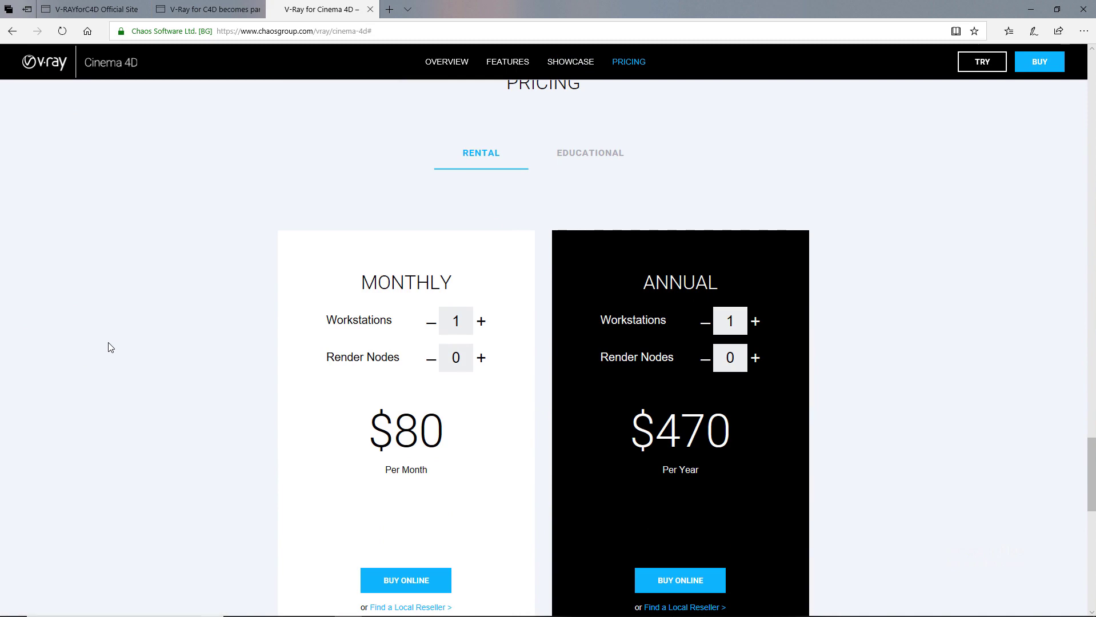
pyautogui.scroll(-3)
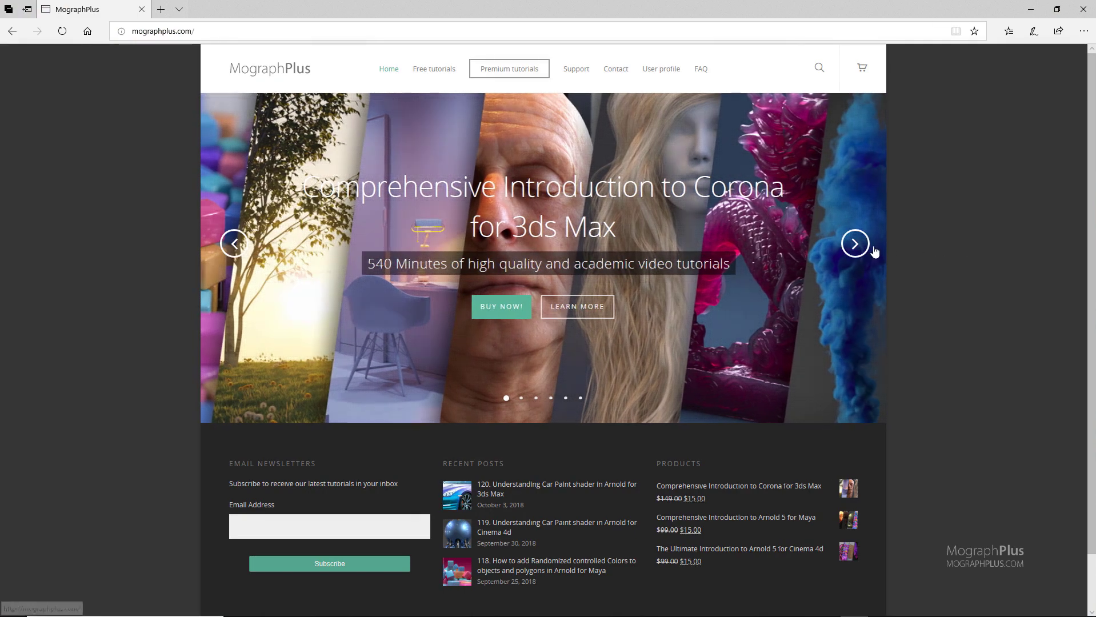
# Advance the featured-course slider through Arnold 5, Arnold and V-Ray for 3ds Max to Arnold shaders Vol.02
pyautogui.click(855, 243)
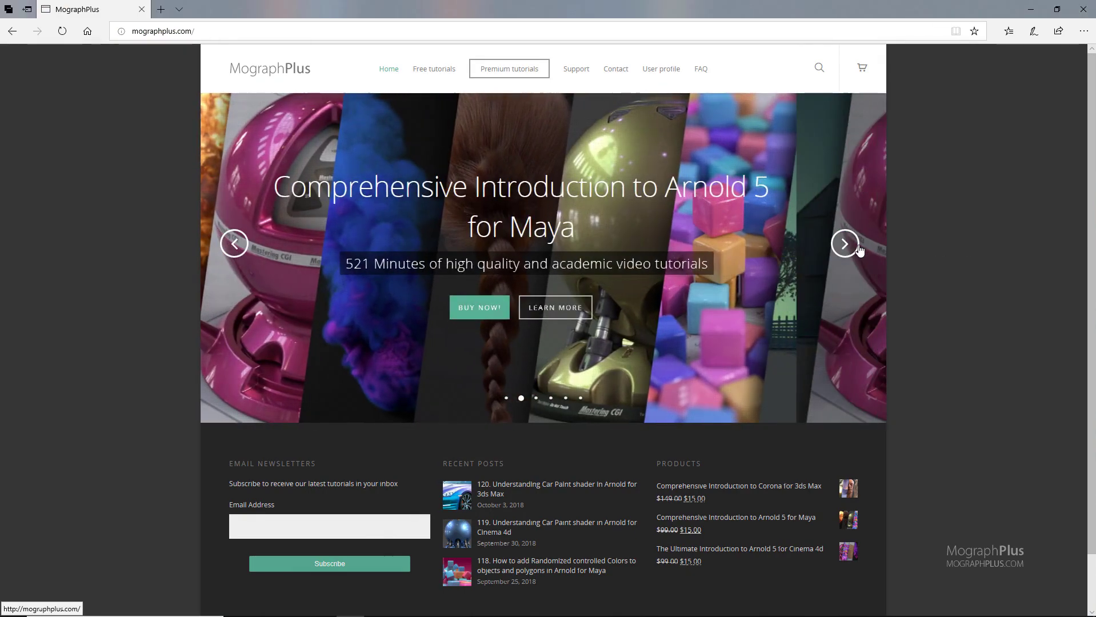
pyautogui.click(844, 243)
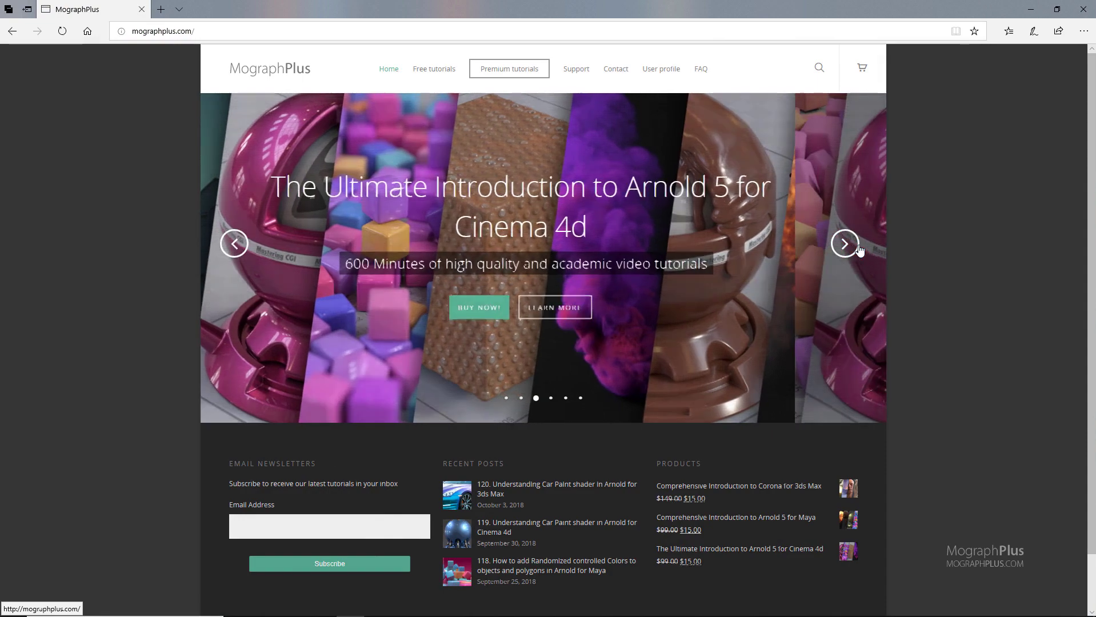
pyautogui.click(844, 243)
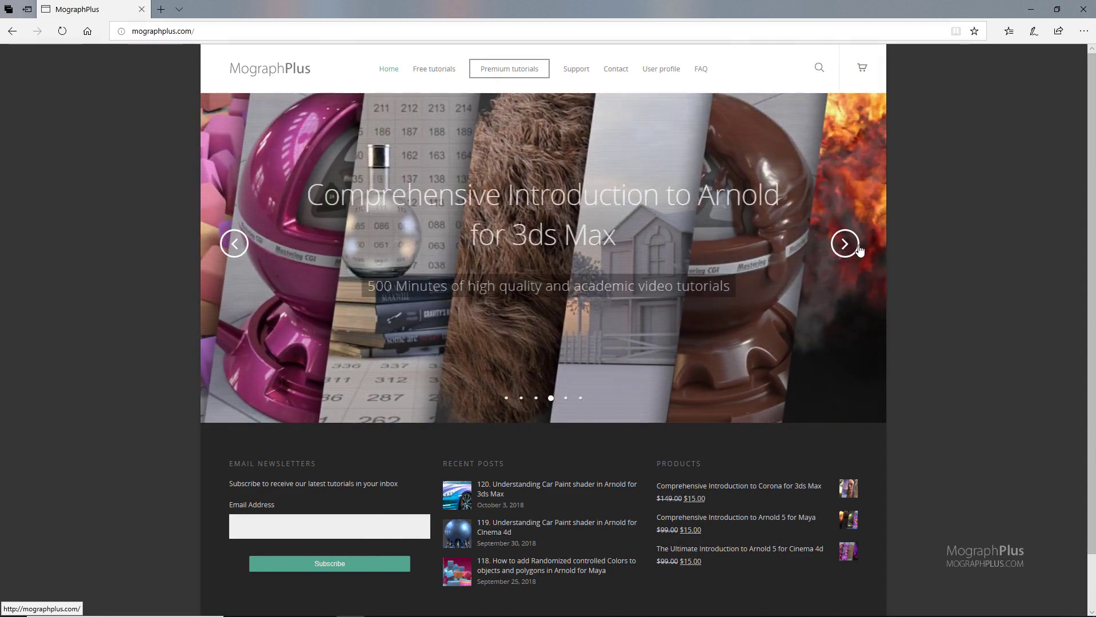
pyautogui.click(844, 243)
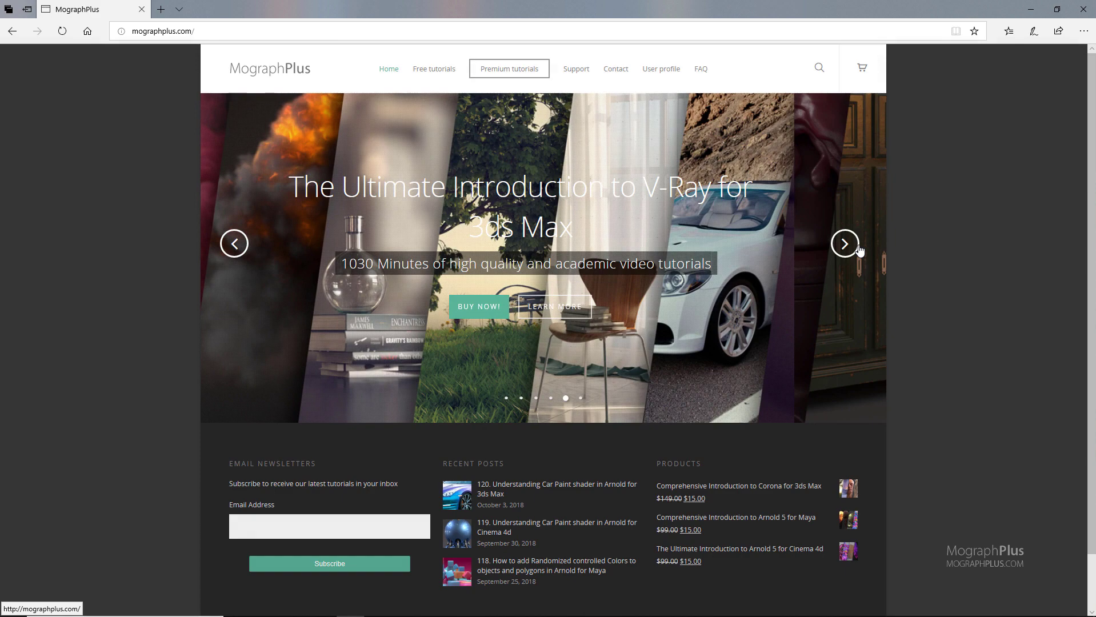
pyautogui.click(845, 243)
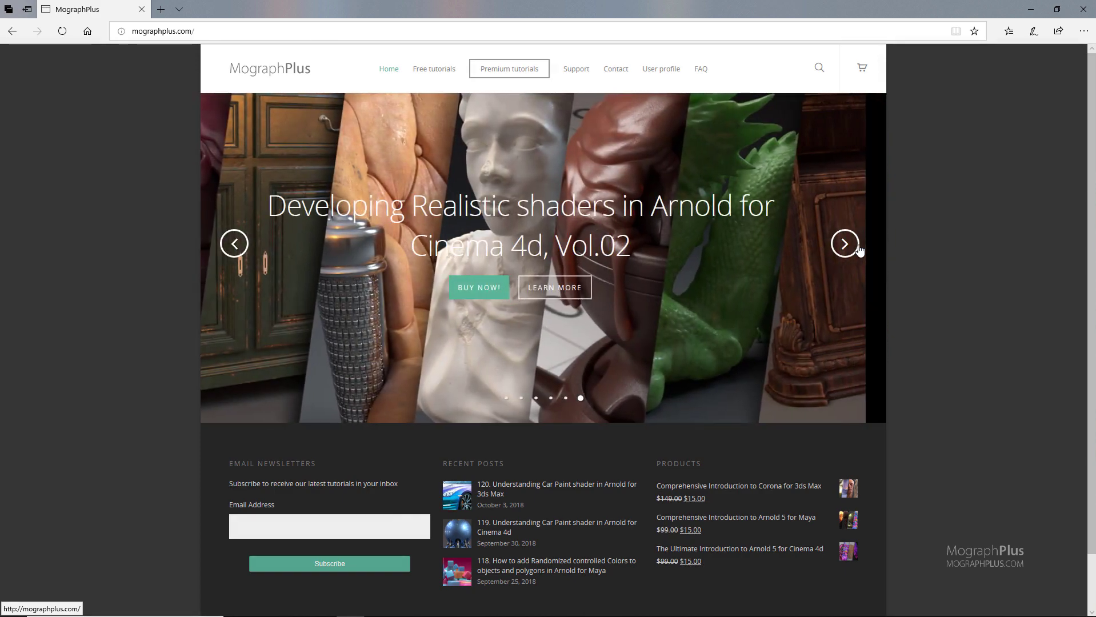